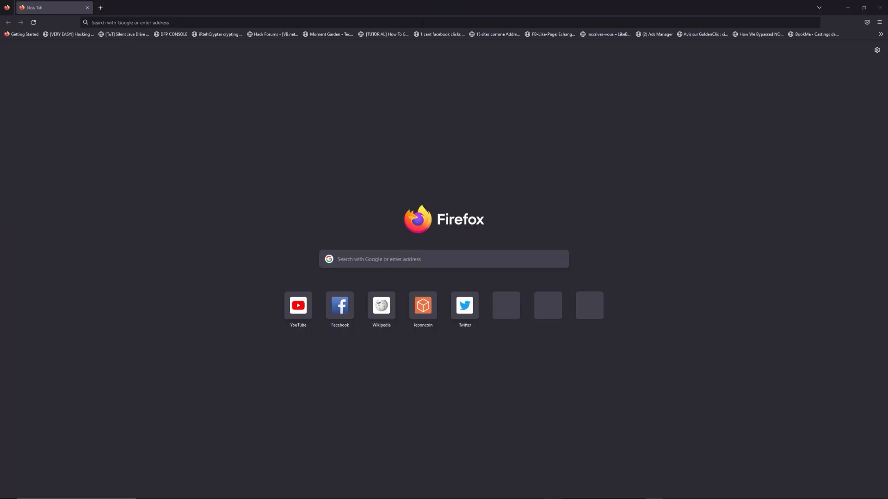
Enter the address freewebtools.com/192.168 in a new Firefox tab.
text(freewebtools.com/192.168)
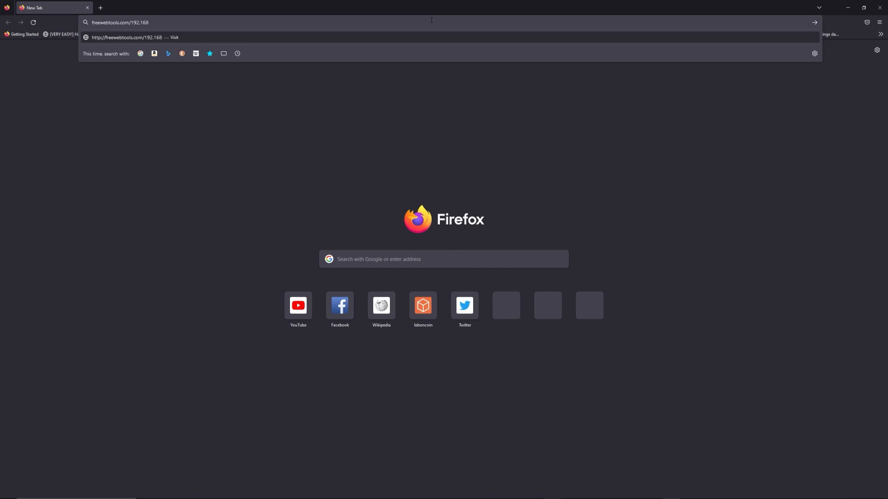
mouse_move(559, 3)
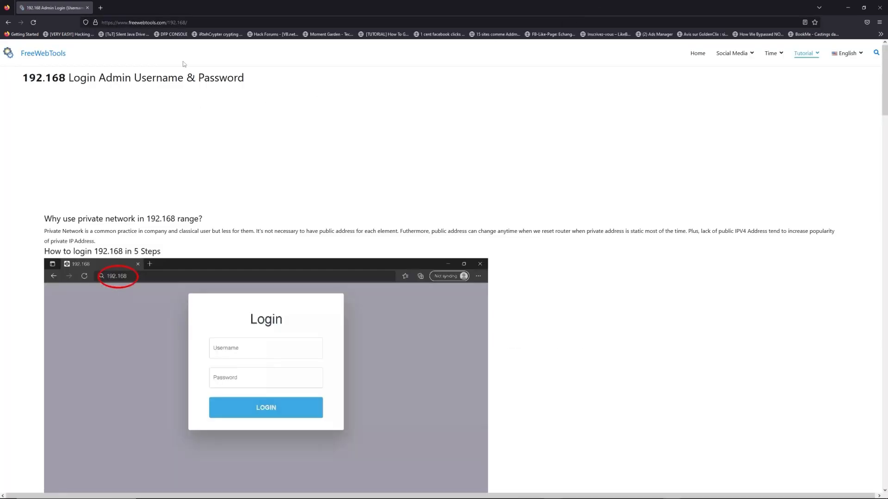
scroll(down, 3)
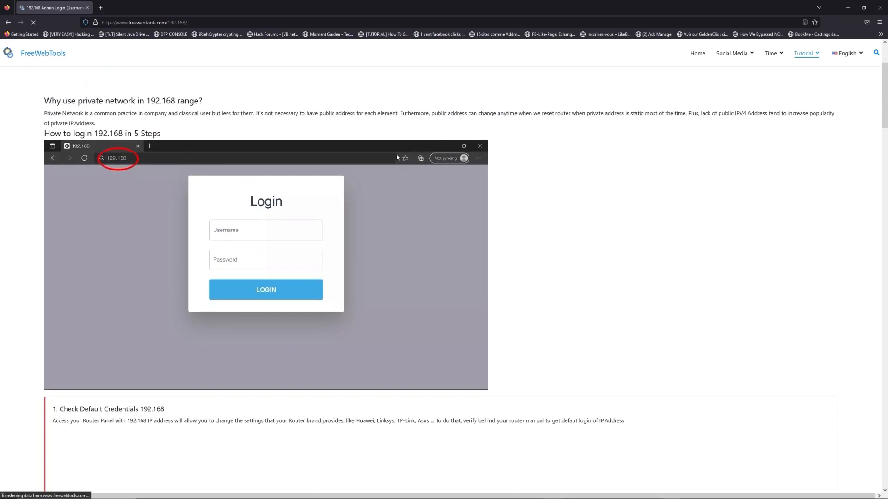
scroll(down, 3)
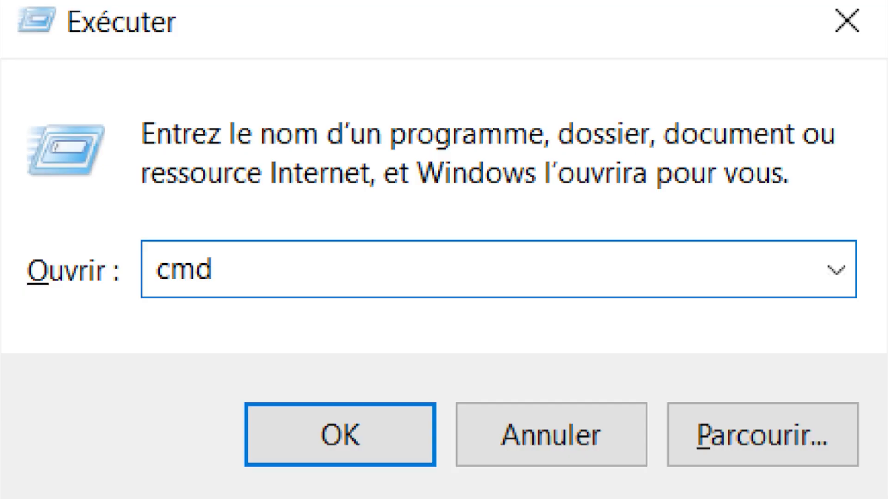
Confirm the Run dialog to start cmd for finding the gateway address.
click(339, 434)
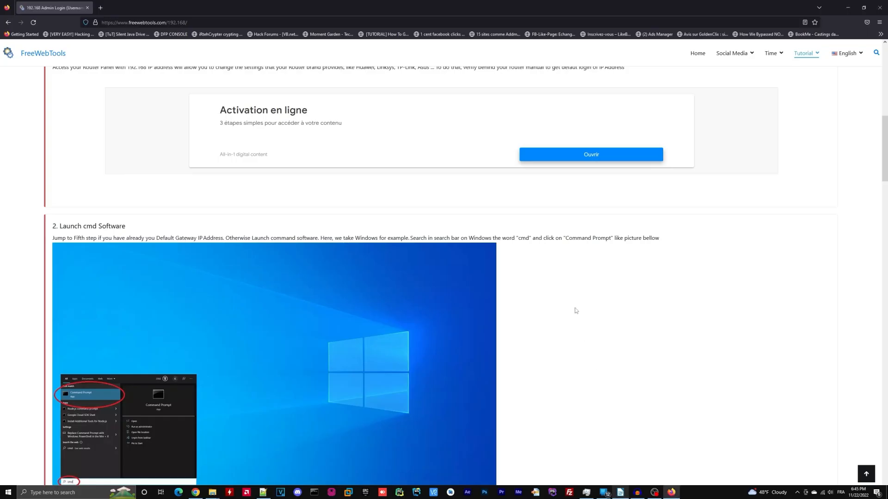
Filter the router username and password list by the address 192.168.1.1.
scroll(down, 3)
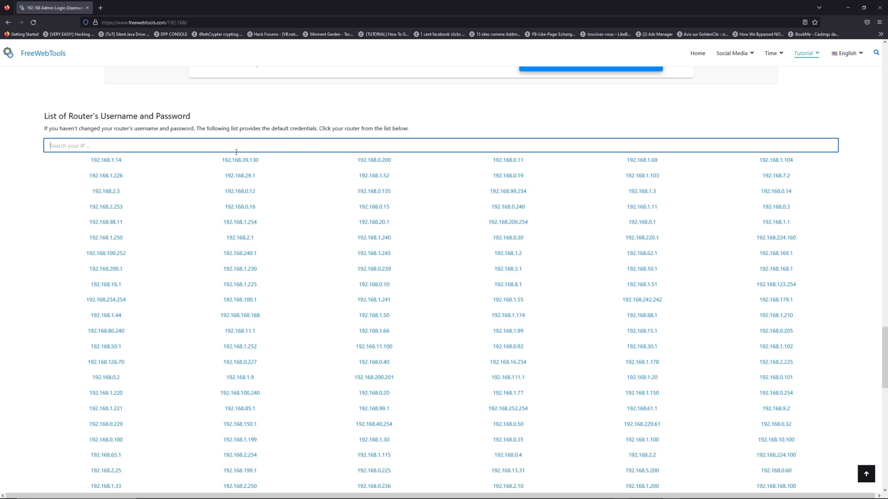
text(192.168.1.1)
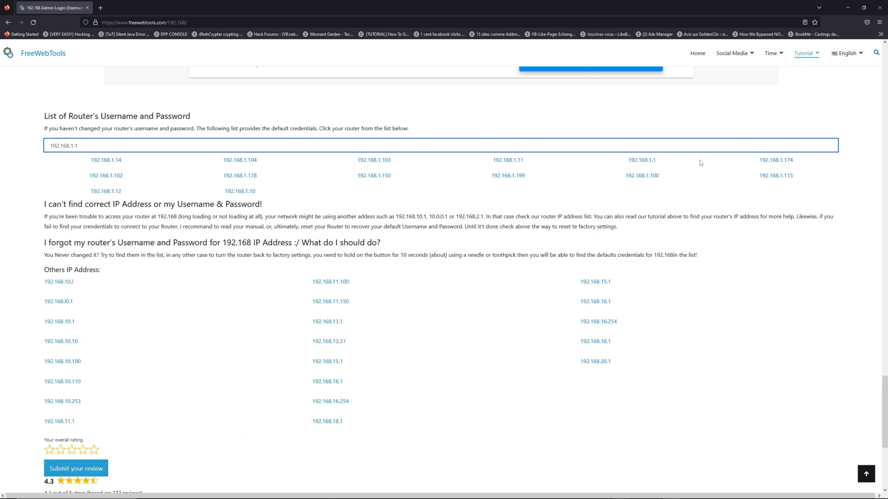
View the 192.168.1.1 credentials page and choose a router brand for its defaults.
click(640, 160)
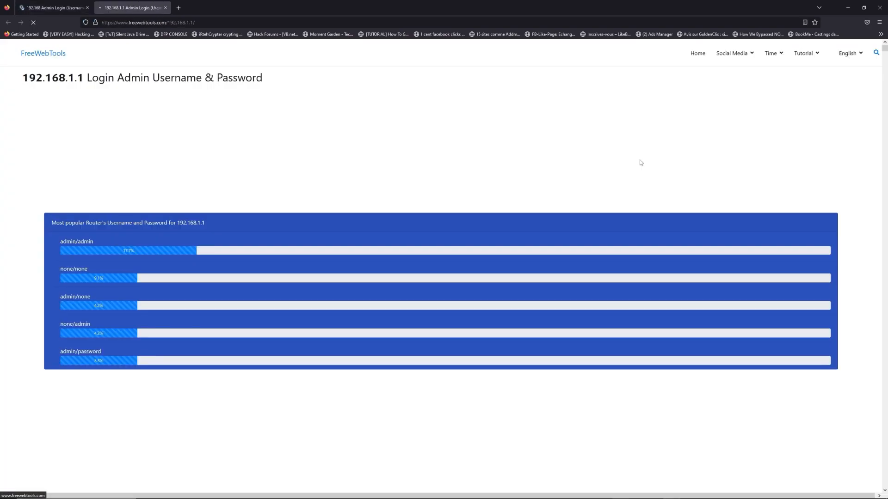
scroll(down, 3)
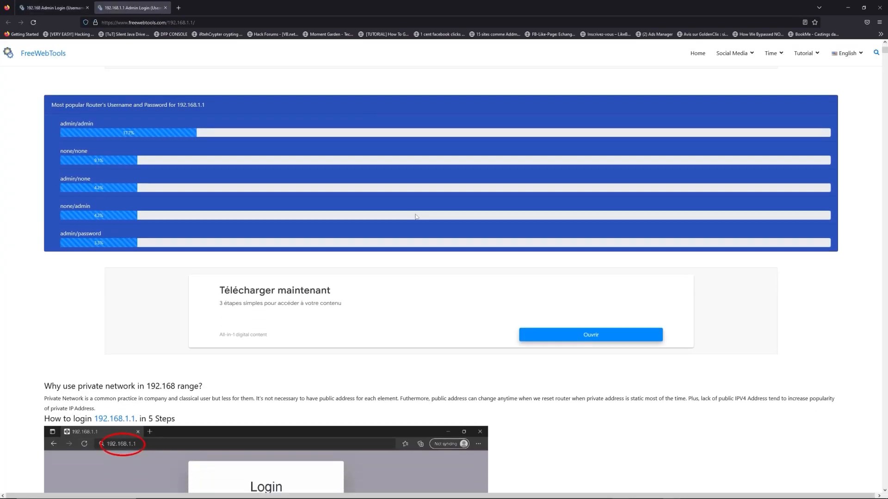
scroll(down, 3)
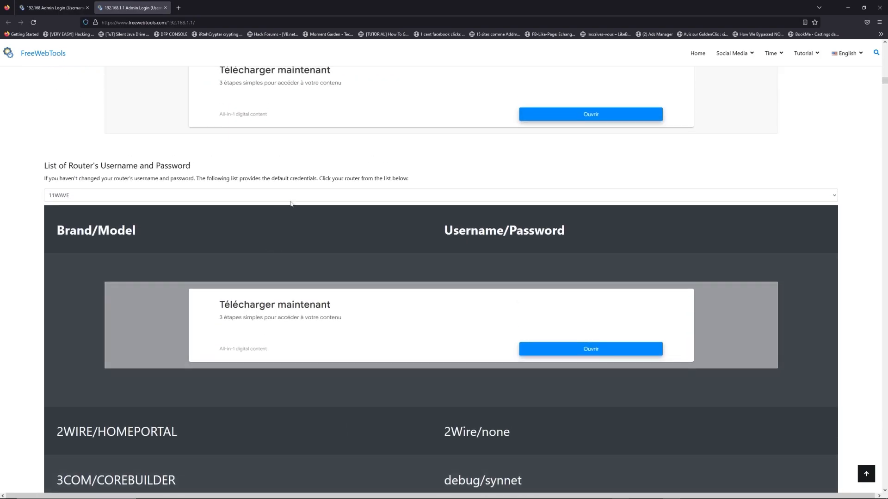
click(438, 195)
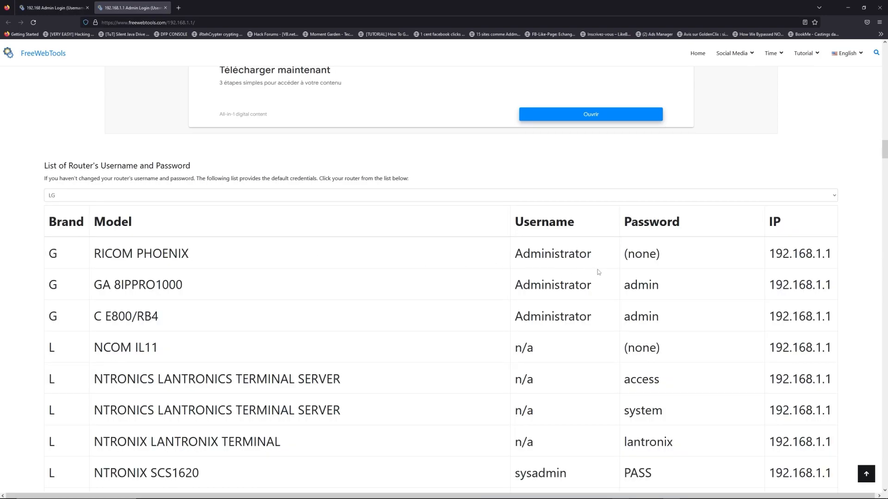
Launch the router's own login page at 192.168.1.1 via LOGIN.
scroll(down, 3)
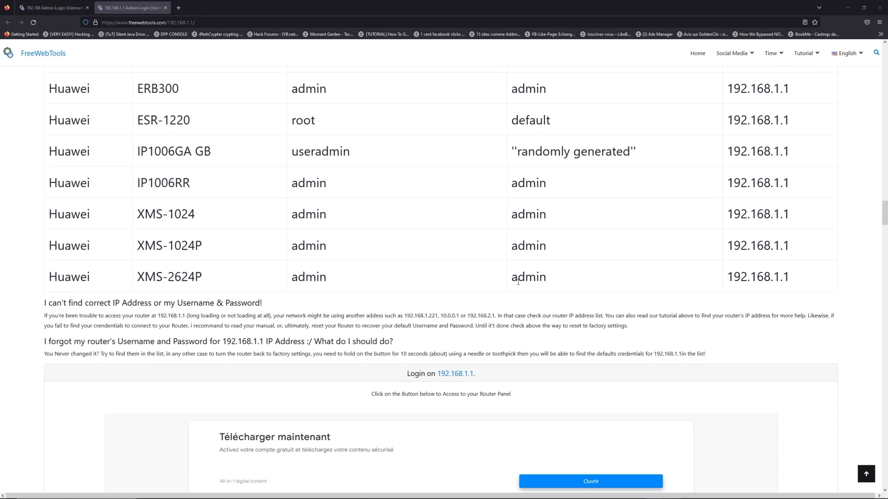
scroll(down, 3)
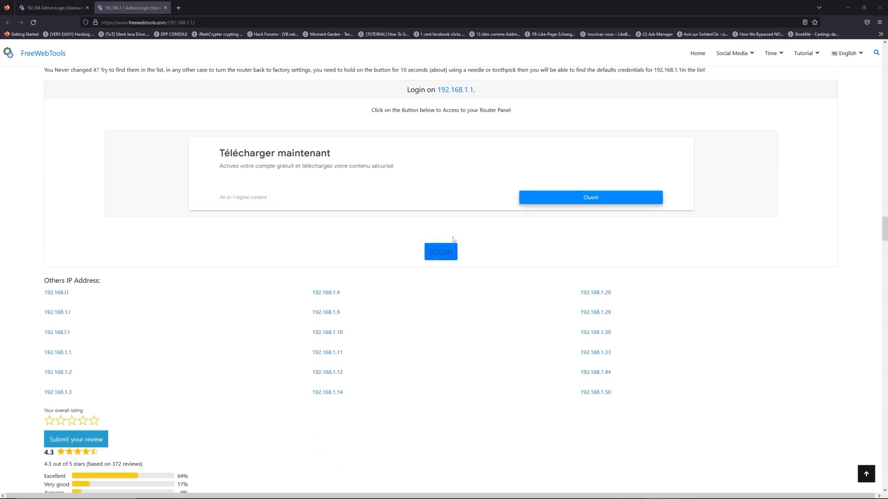
click(440, 252)
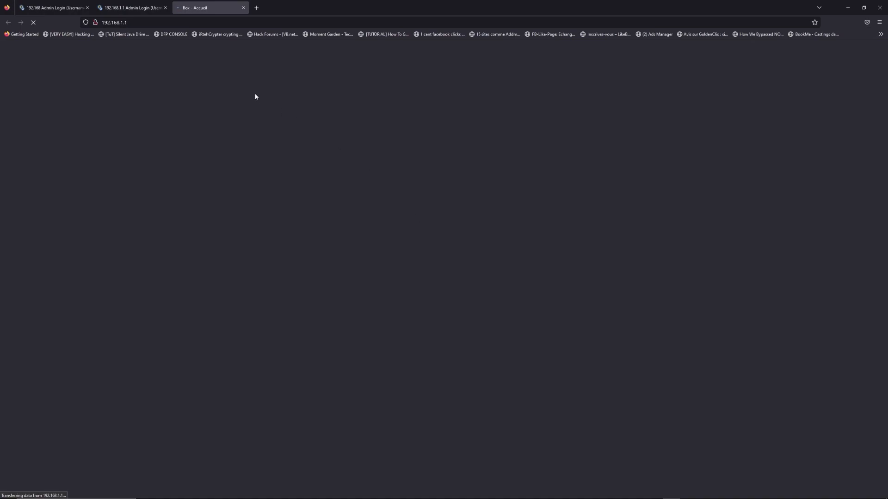